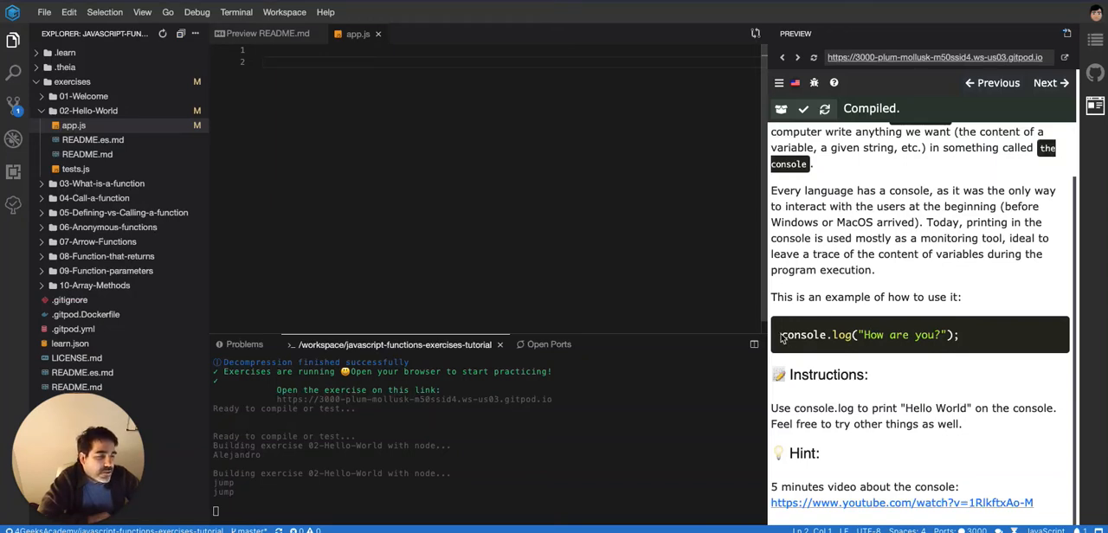
- Begin a log() call on line 2 of the empty app.js after typing {}
{"action": "double_click", "coordinate": [805, 335]}
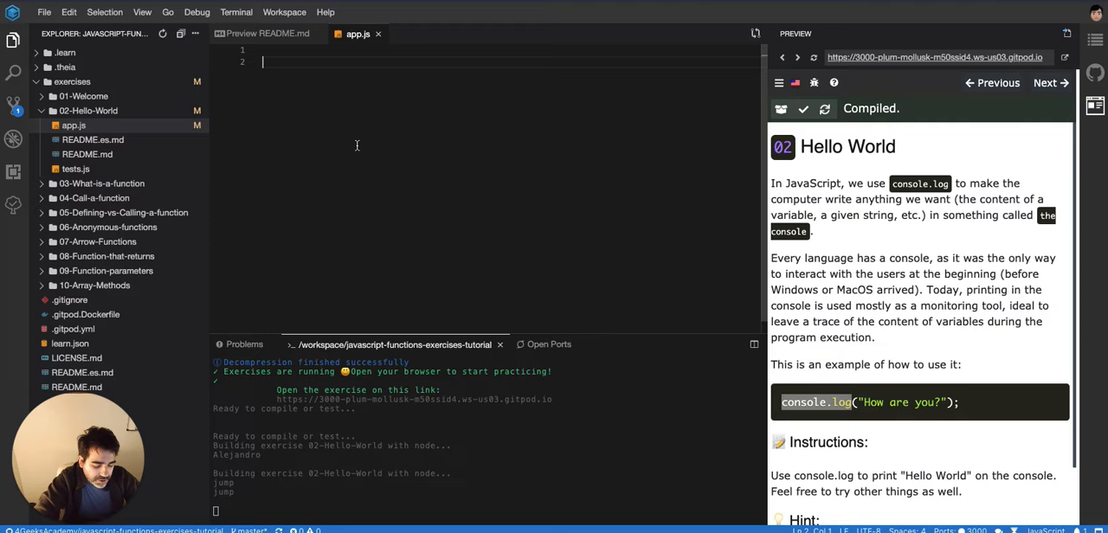
{"action": "type", "text": "{}"}
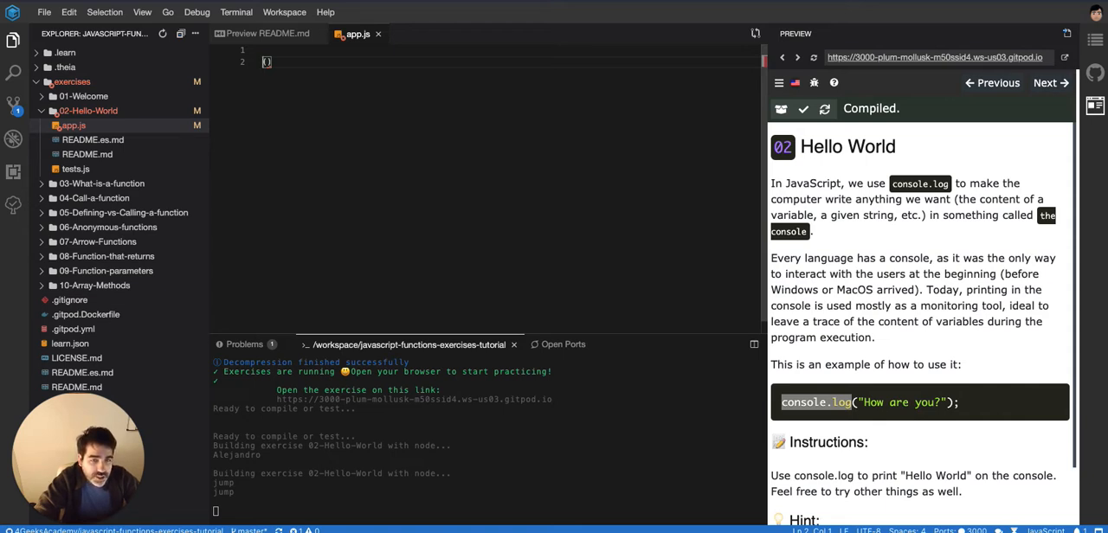
{"action": "type", "text": "log"}
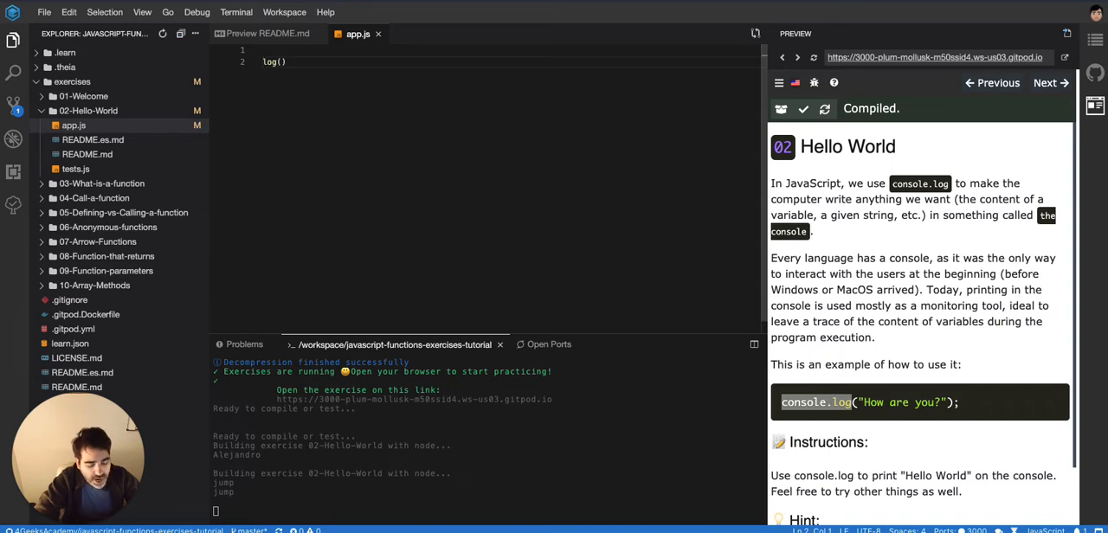
- Write console.log("Hello") and console.log("My name is ALejandro") in app.js
{"action": "type", "text": "console."}
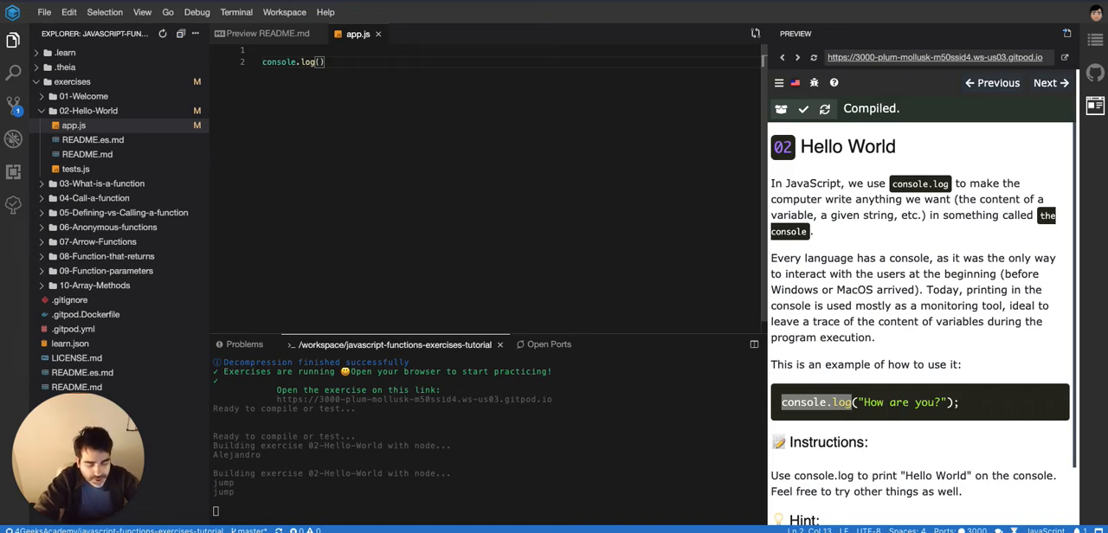
{"action": "type", "text": "\"Hello\""}
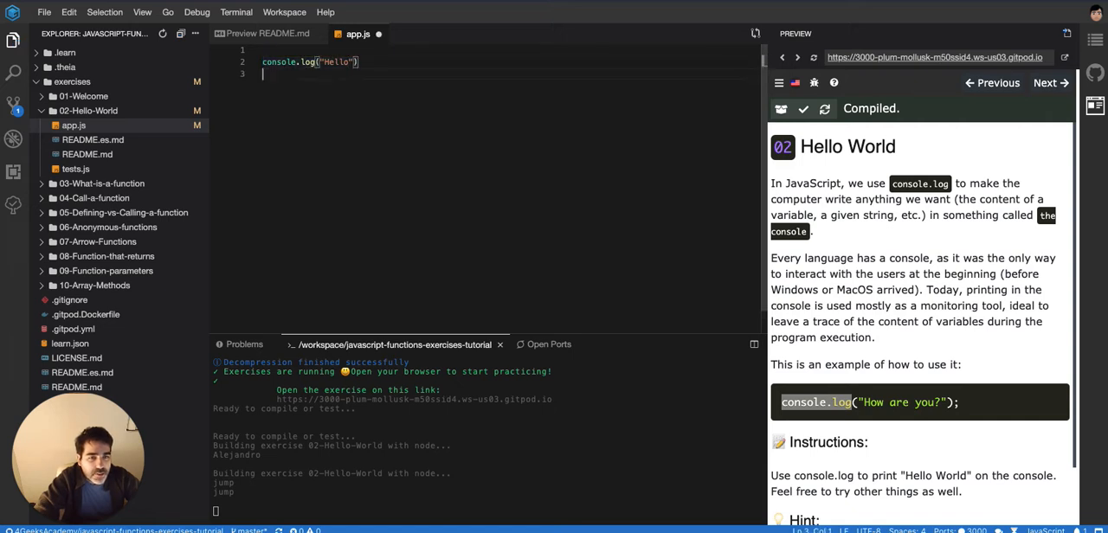
{"action": "type", "text": "console.log(\"\")"}
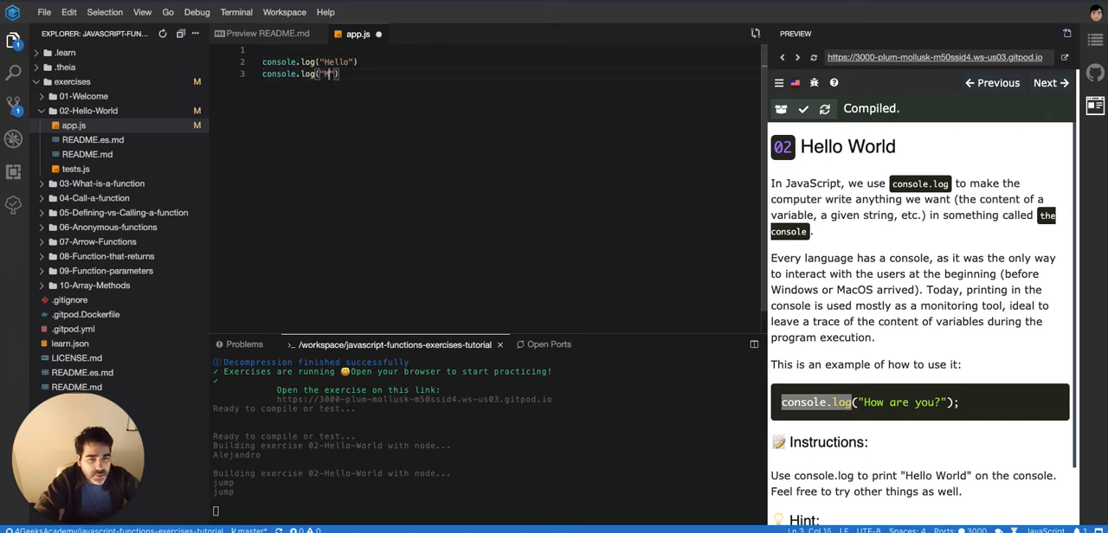
{"action": "type", "text": "My name is"}
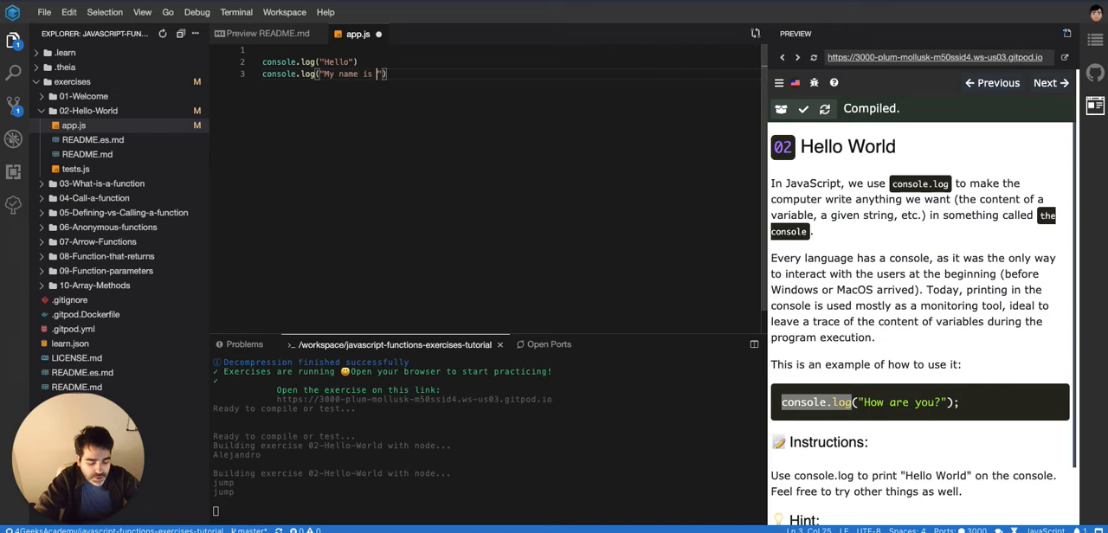
{"action": "type", "text": "ALejandro"}
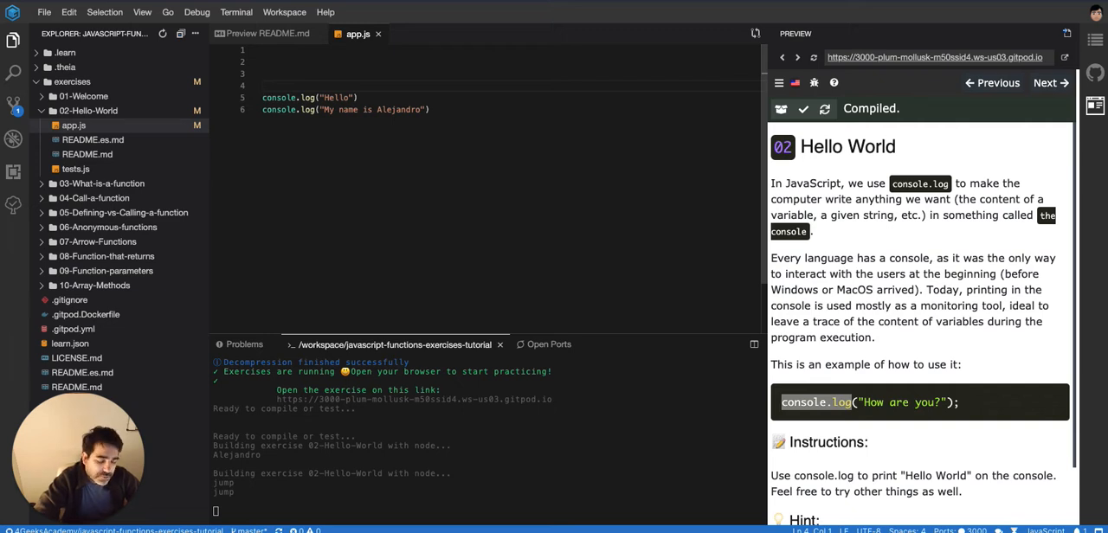
- Wrap both console.log lines in function greet(){ }, trimming the name back to greet
{"action": "left_click", "coordinate": [267, 86]}
{"action": "type", "text": "function {"}
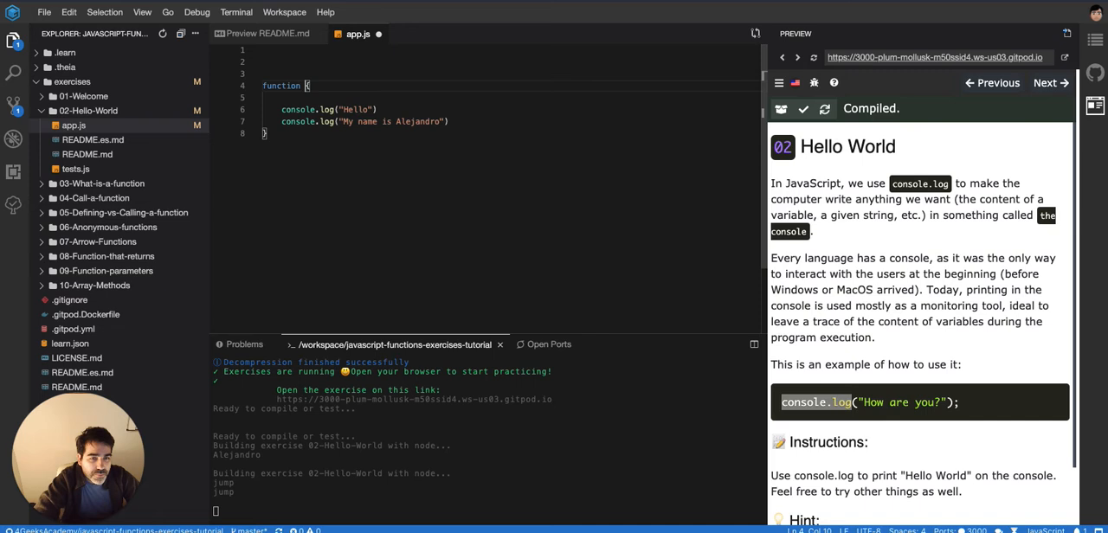
{"action": "type", "text": "greet"}
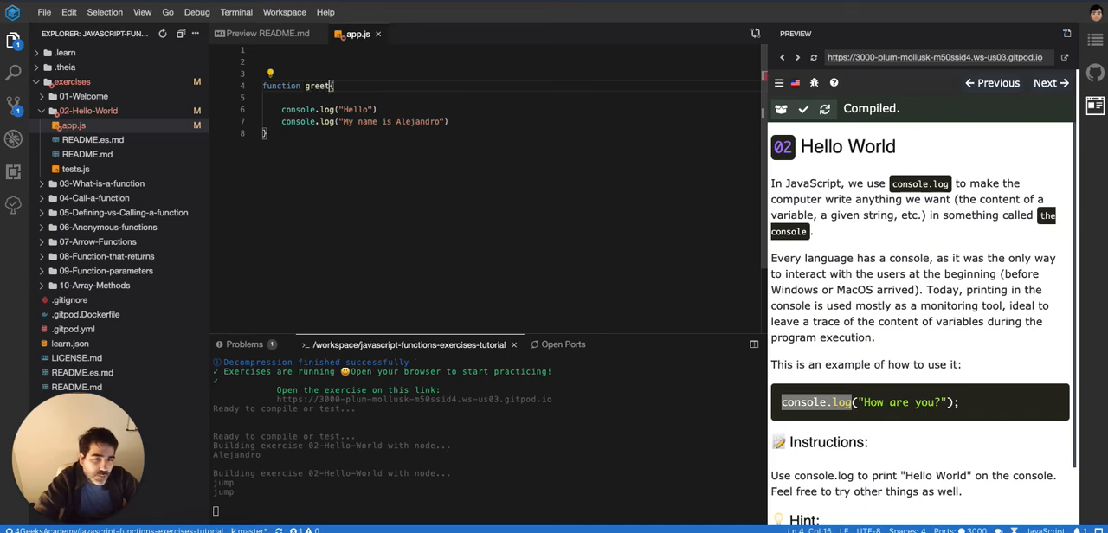
{"action": "type", "text": "ing"}
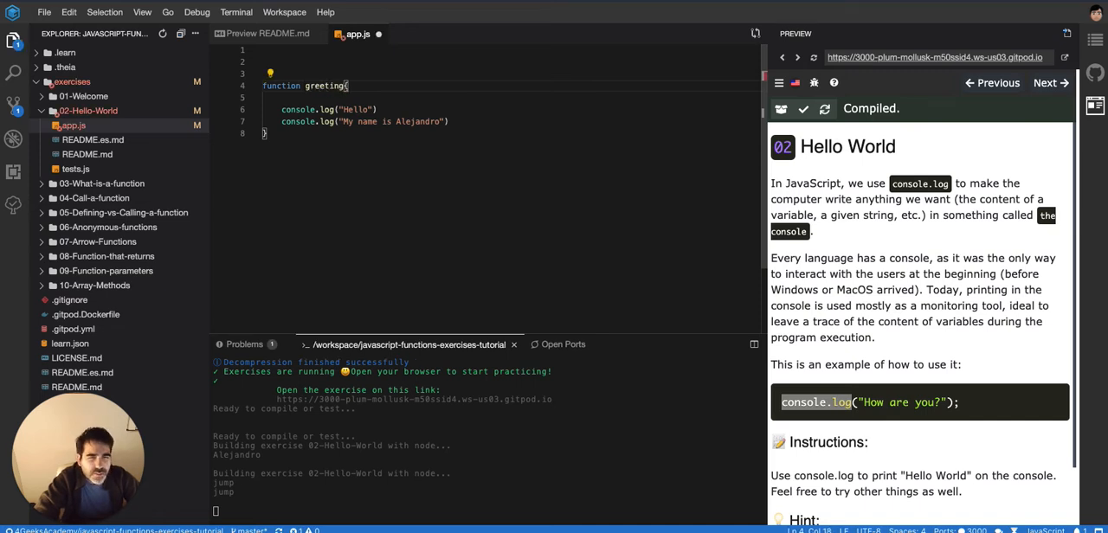
{"action": "key", "text": "Backspace"}
{"action": "type", "text": "()"}
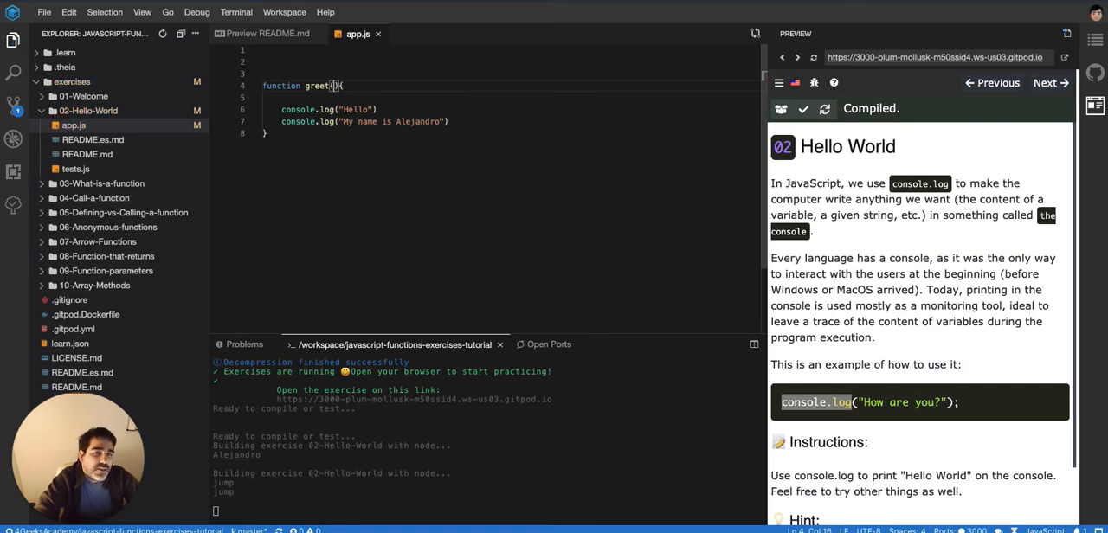
{"action": "double_click", "coordinate": [319, 85]}
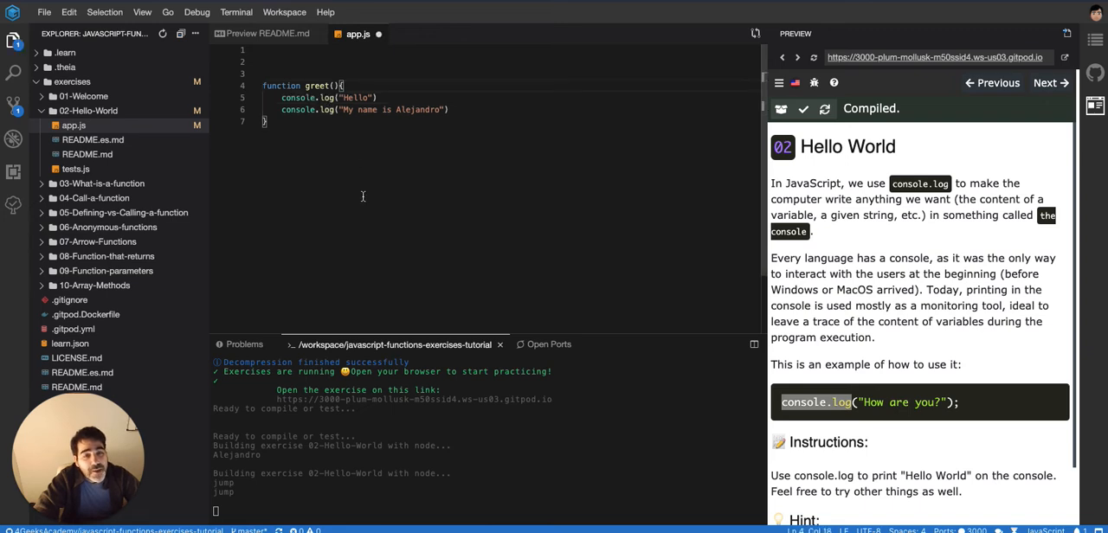
{"action": "key", "text": "enter"}
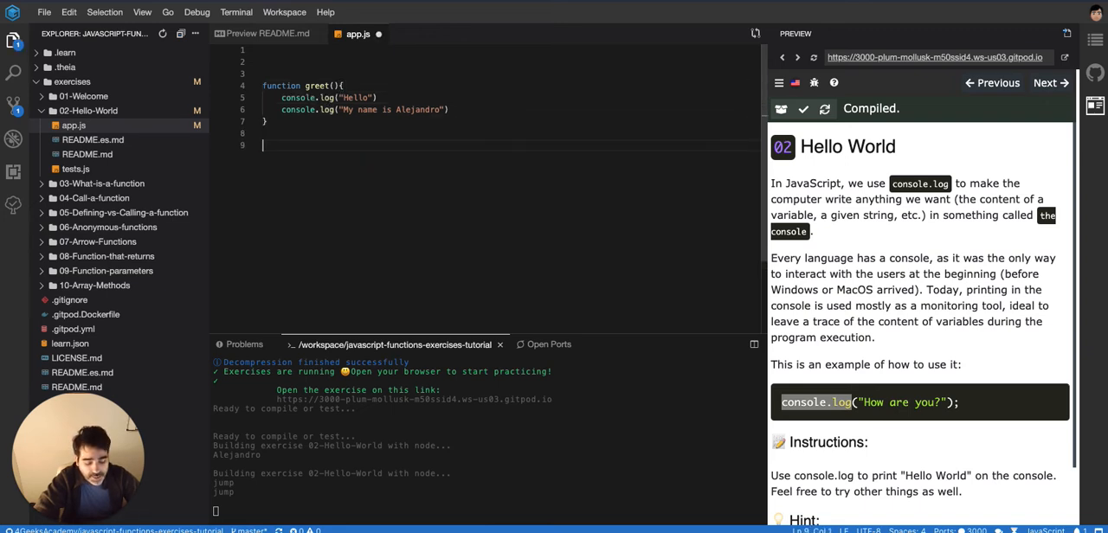
- Add greet() calls below the definition and select the function code for removal
{"action": "type", "text": "greet()"}
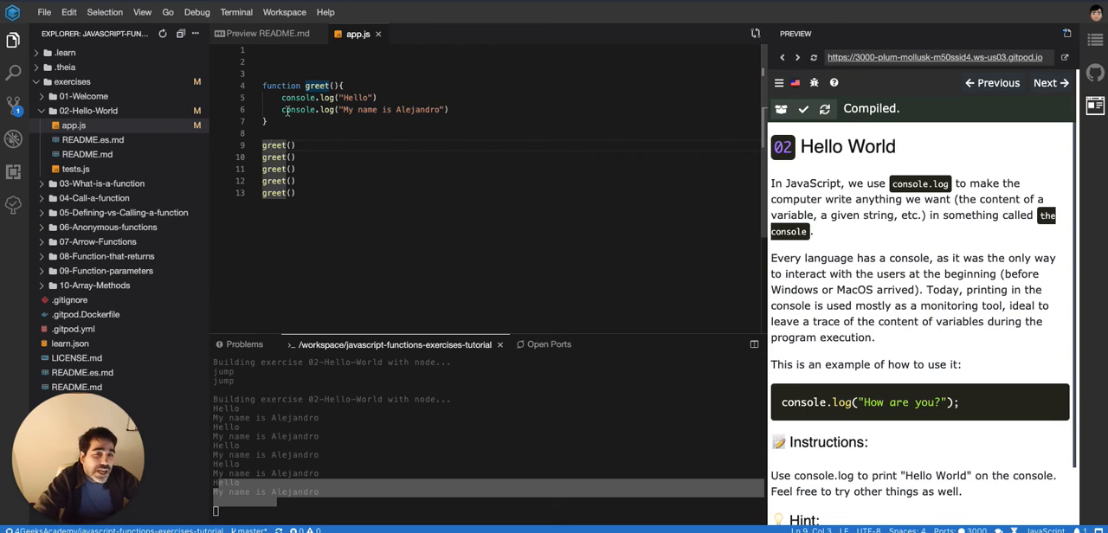
{"action": "left_click_drag", "start_coordinate": [282, 97], "coordinate": [403, 109]}
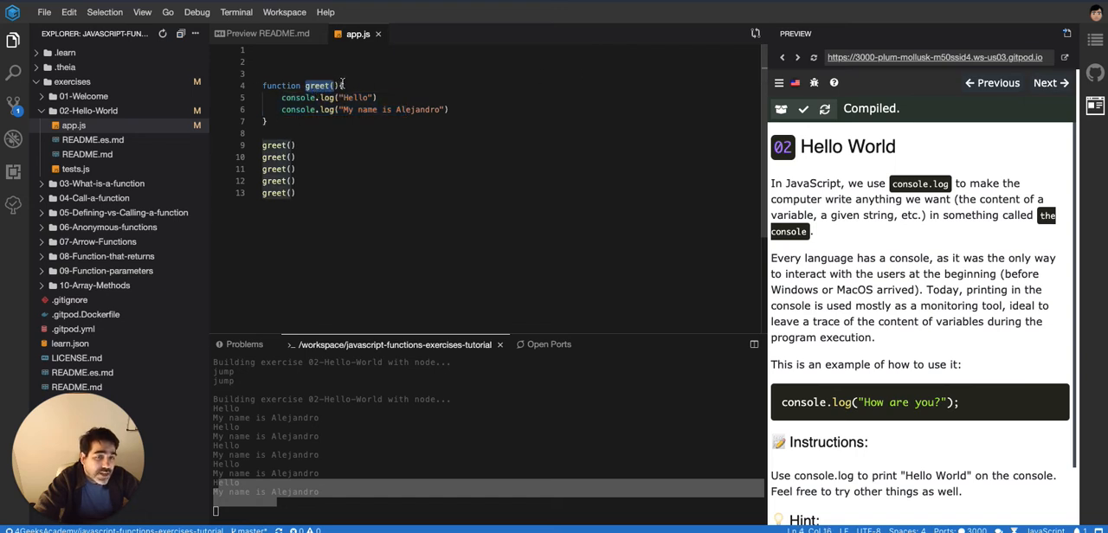
{"action": "double_click", "coordinate": [317, 87]}
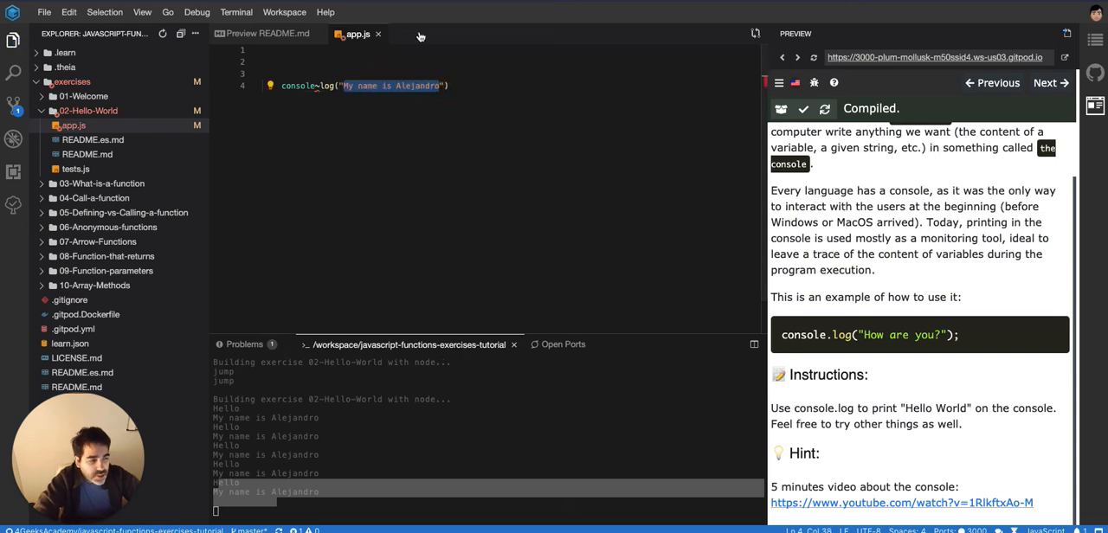
- Change the remaining console.log string to "Hello World"
{"action": "type", "text": "H\")"}
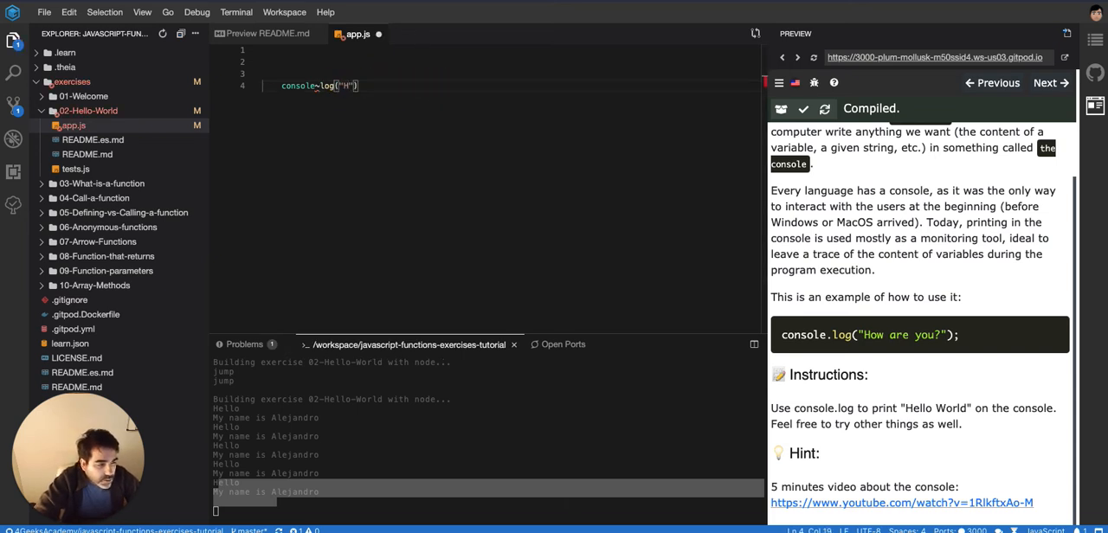
{"action": "type", "text": "Hello World"}
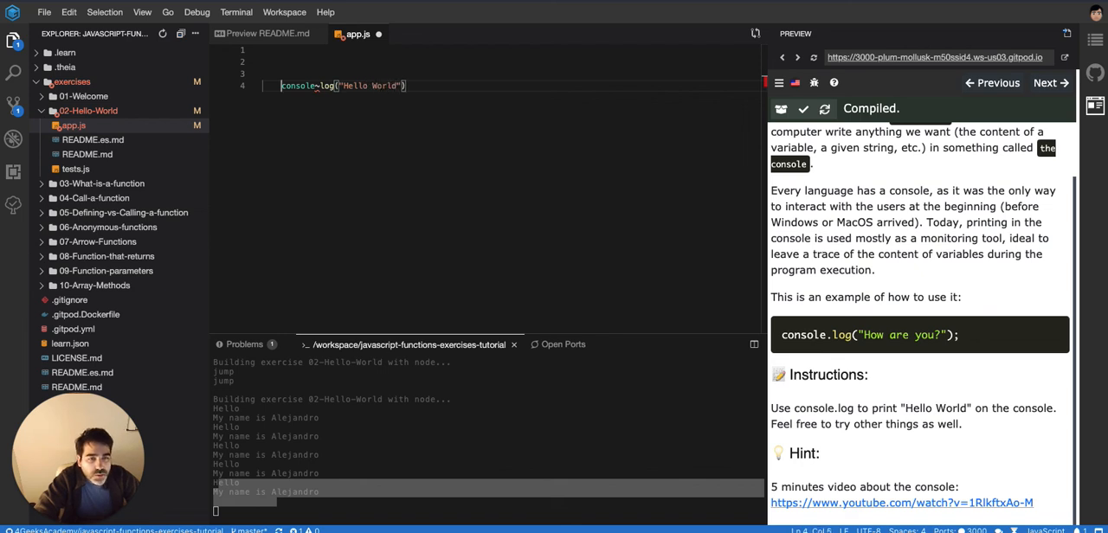